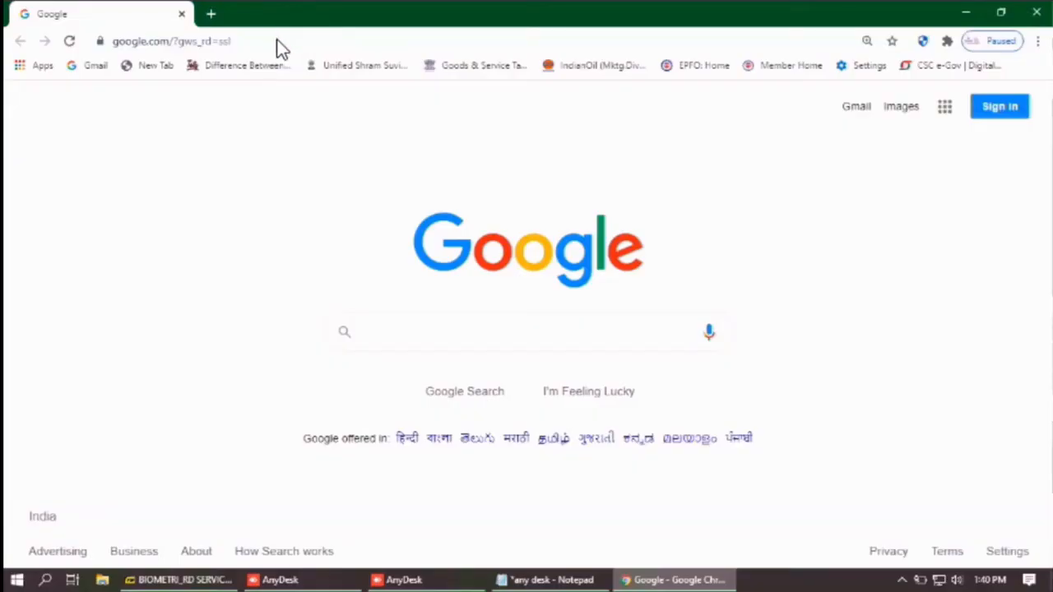
Download all files in the shared NEXT Drive folder as a zip, dismissing the leave-site warning
click(171, 42)
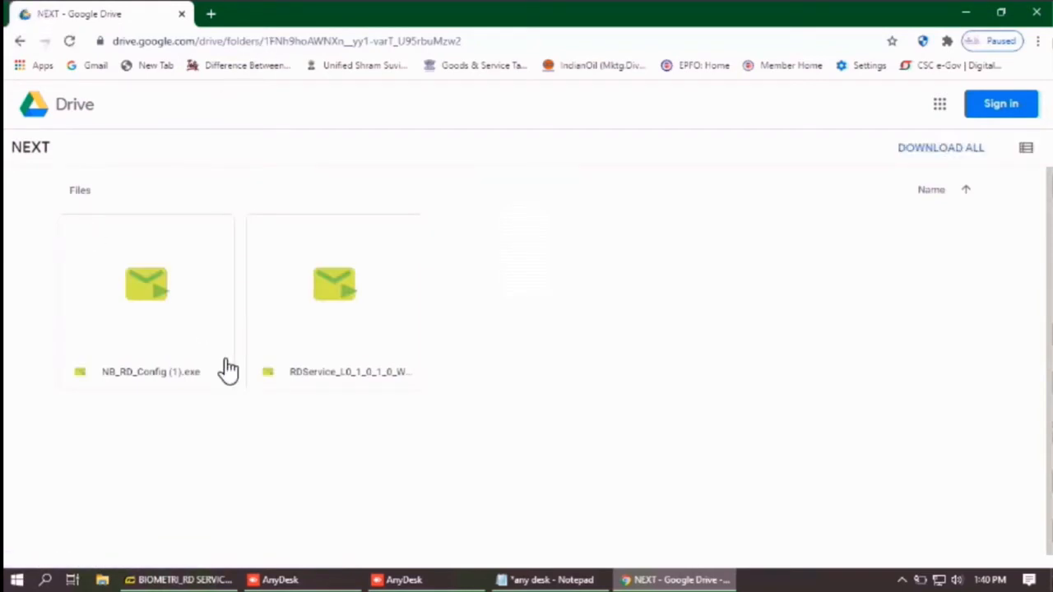
click(940, 147)
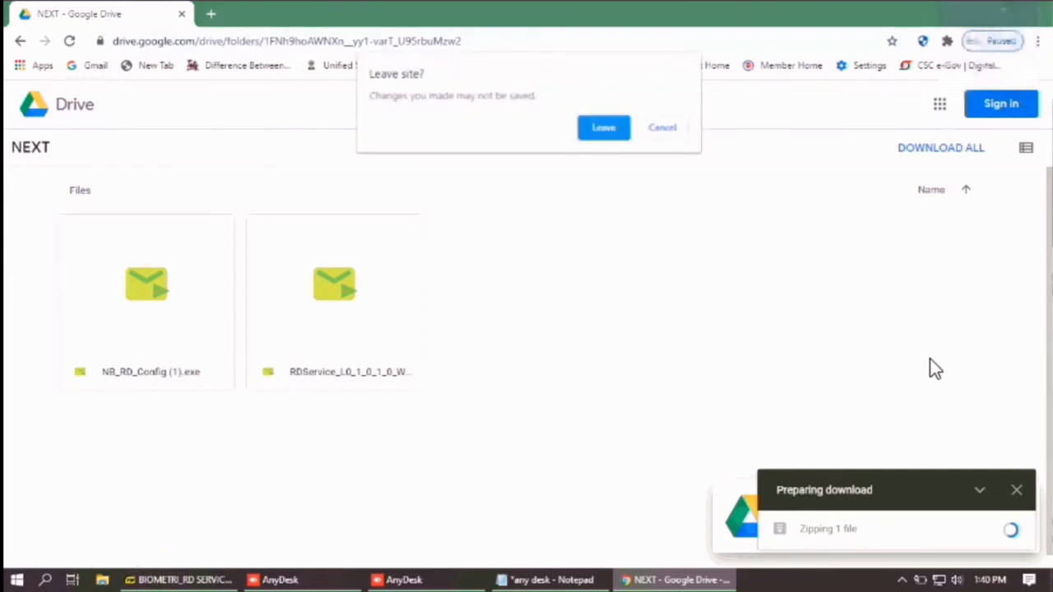
click(603, 128)
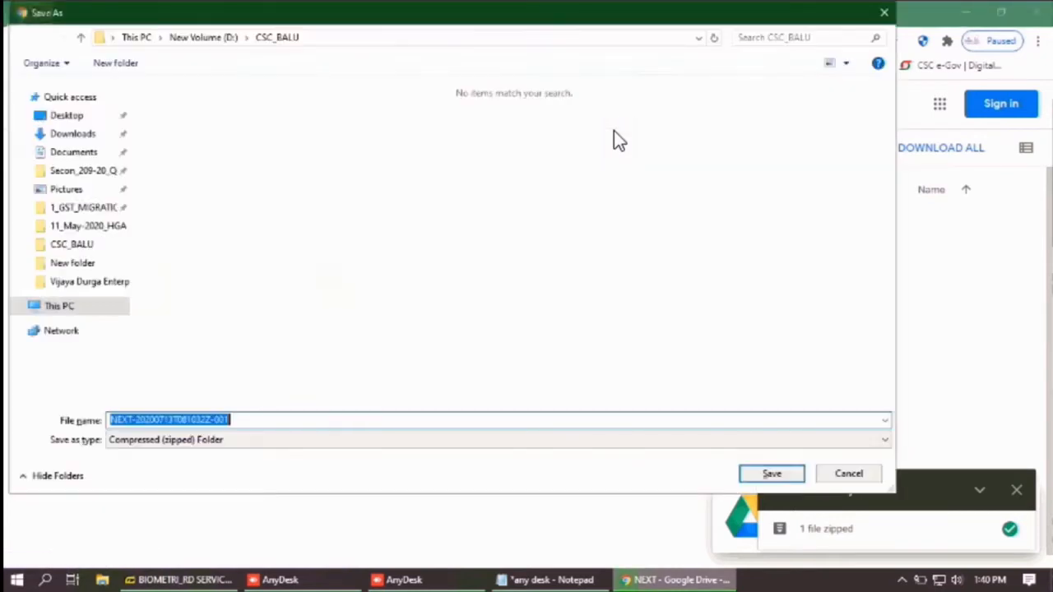
Save the NEXT zip archive to the Desktop
click(34, 305)
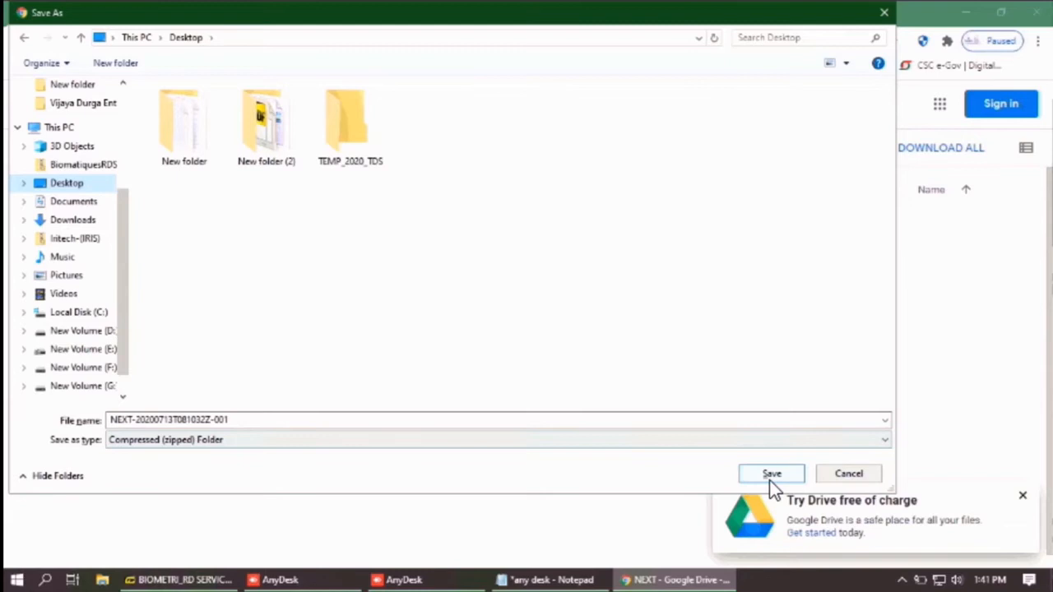
click(771, 473)
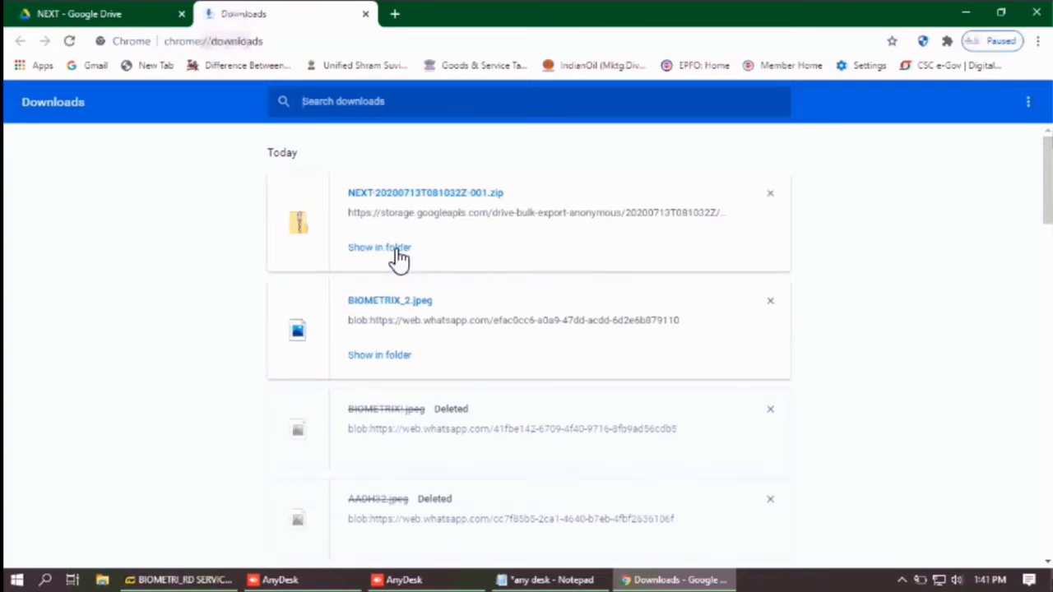
Extract the NEXT zip on the Desktop and open the extracted NEXT folder
click(379, 247)
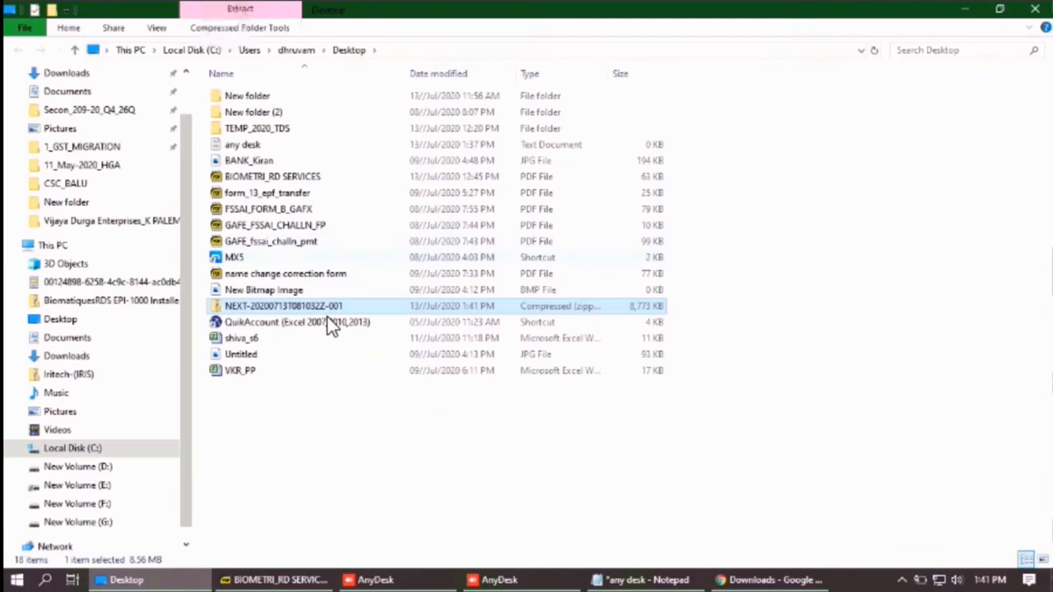
right_click(284, 306)
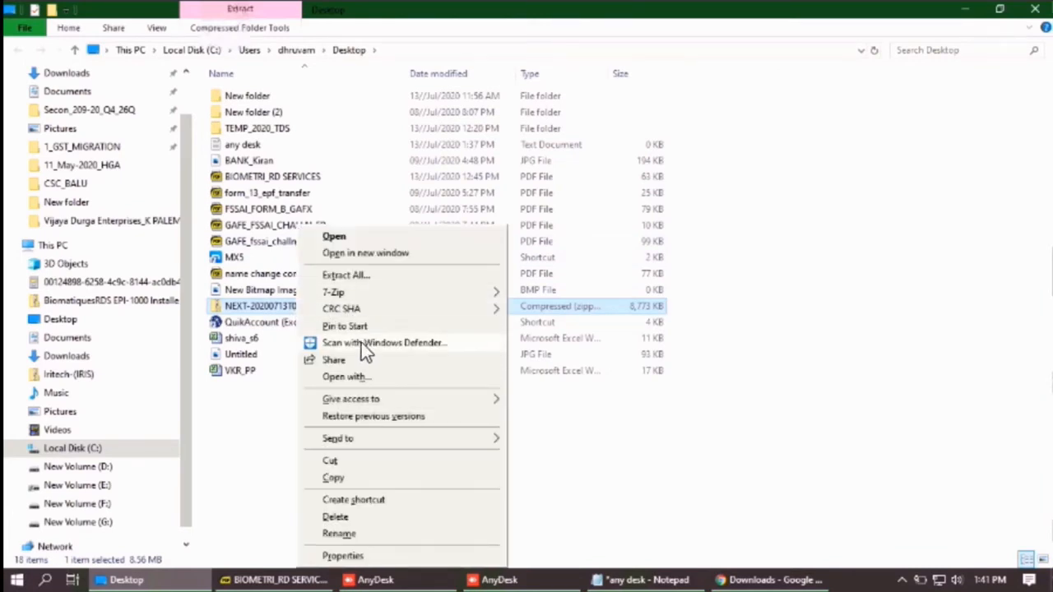
click(346, 275)
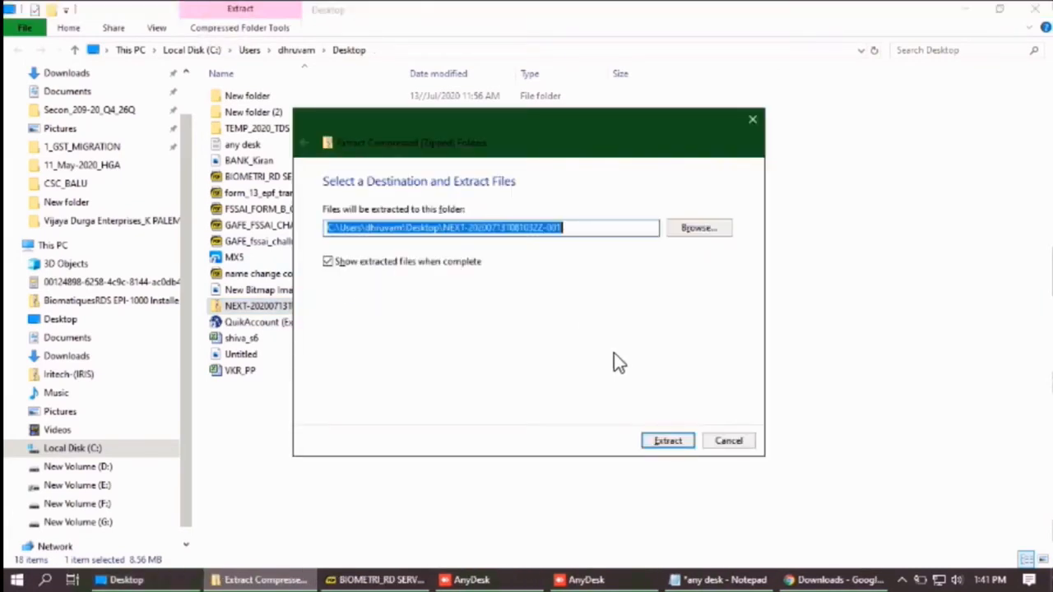
click(668, 440)
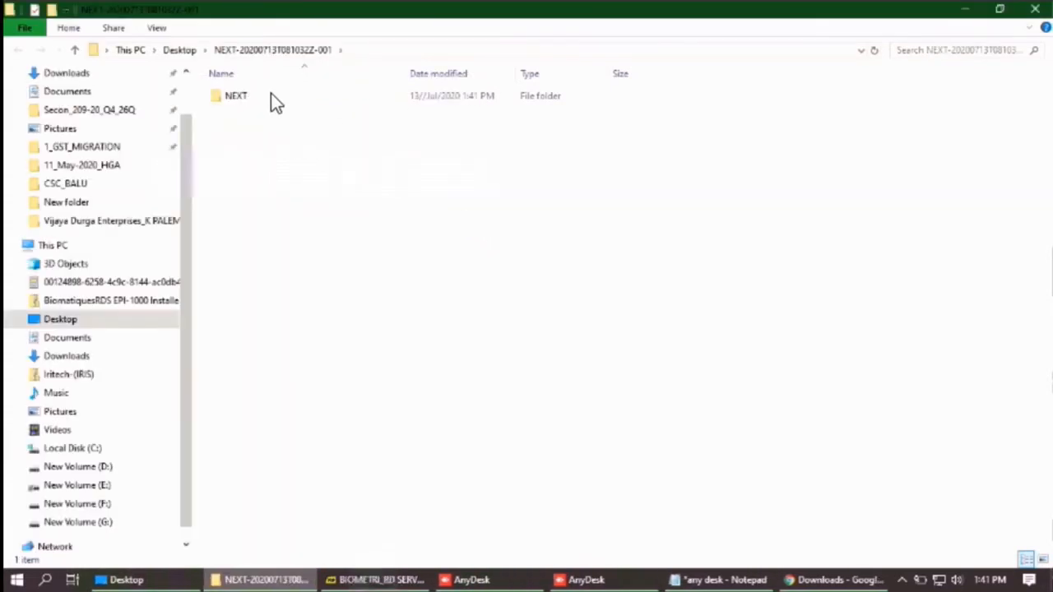
double_click(237, 95)
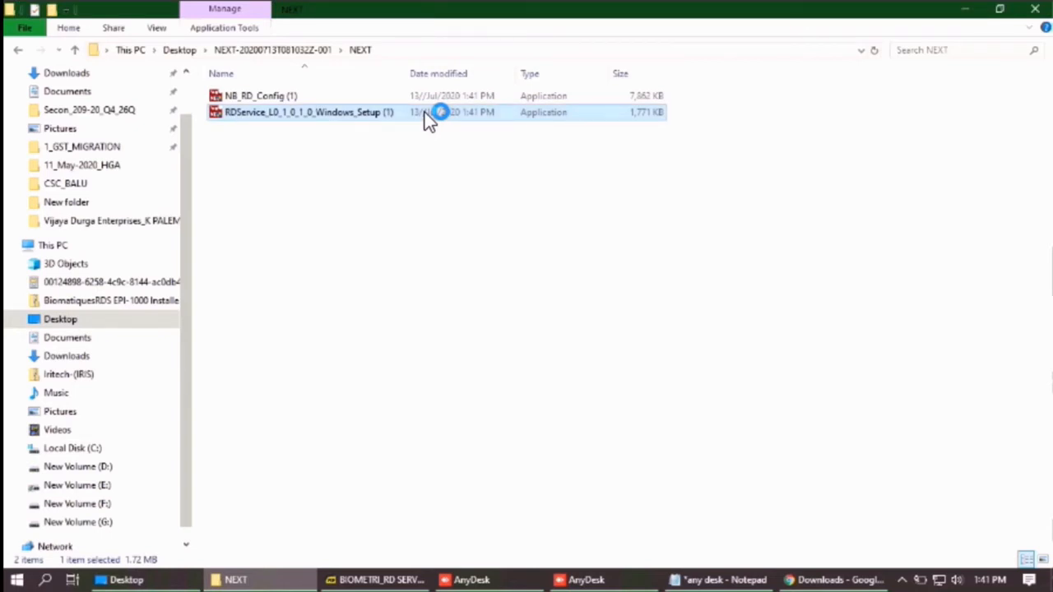
Run RDService_L0 setup, approve UAC, install to the default folder, and finish
double_click(304, 111)
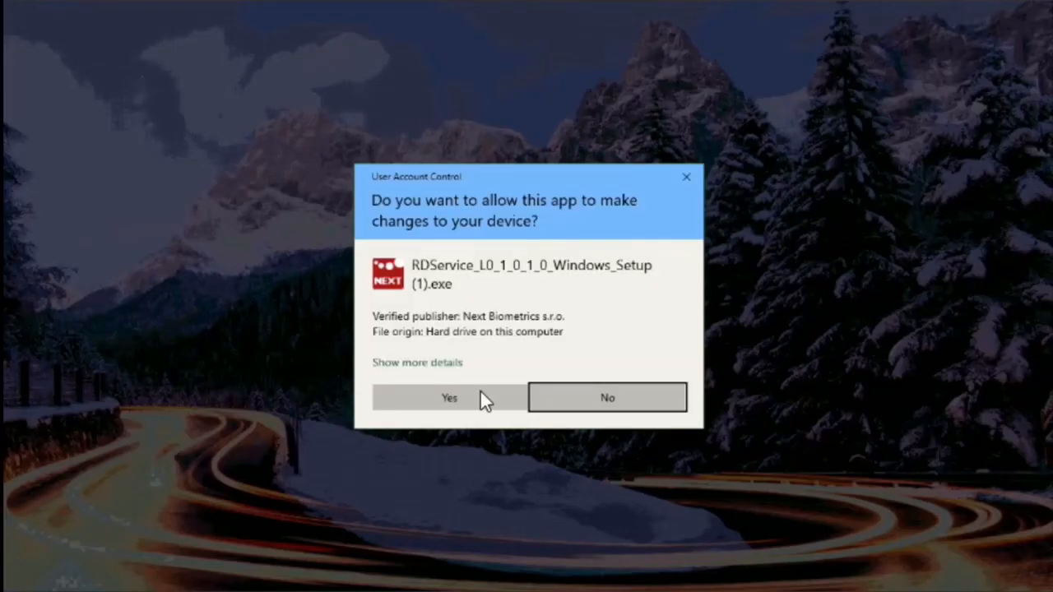
click(449, 398)
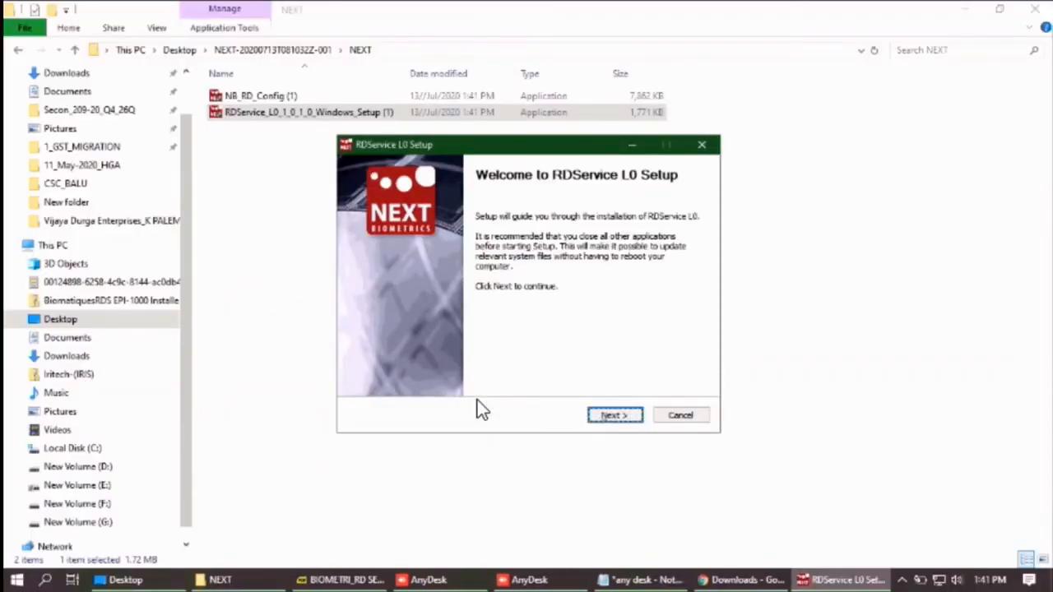
click(614, 415)
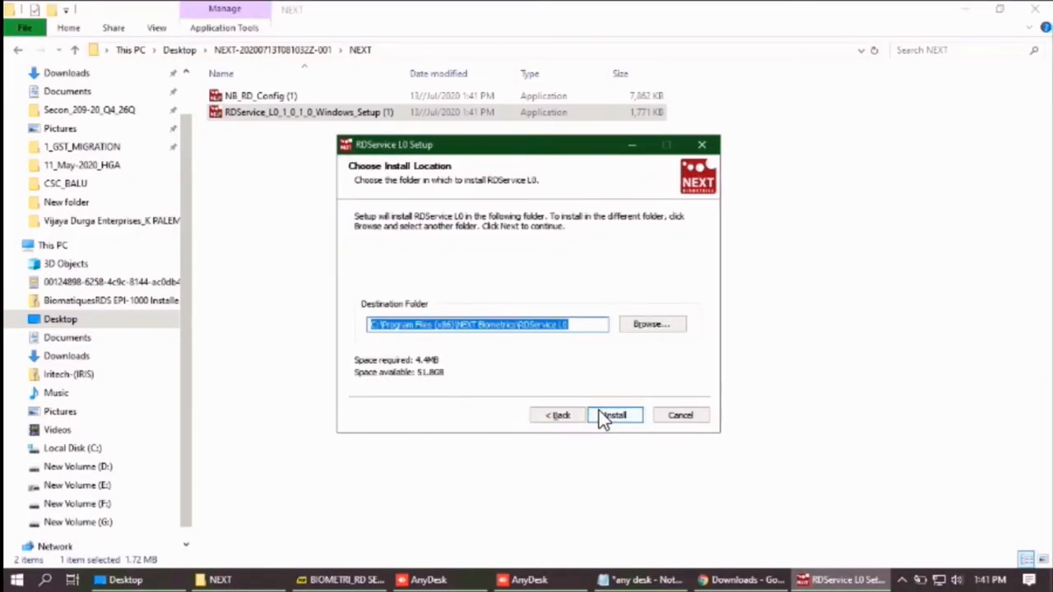
click(613, 415)
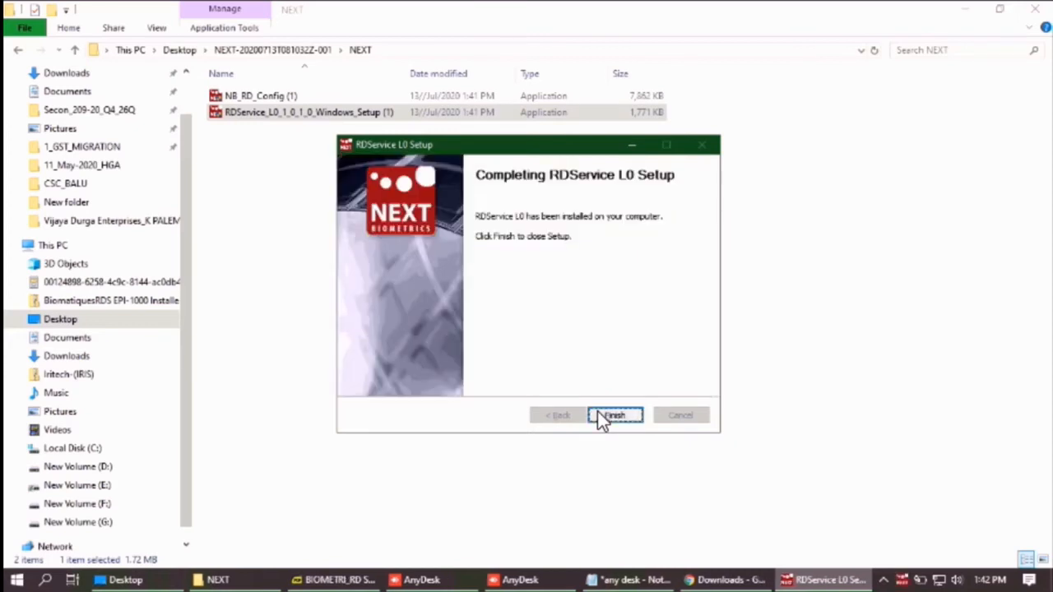
click(614, 415)
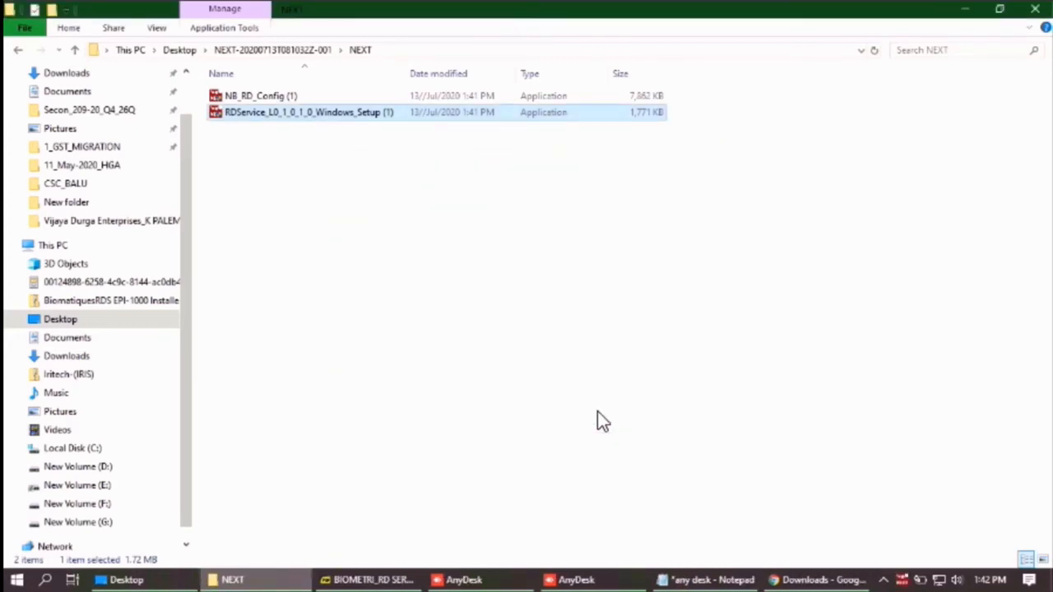
Launch NB_RD_Config (1) from the NEXT folder and approve the UAC prompt
click(255, 95)
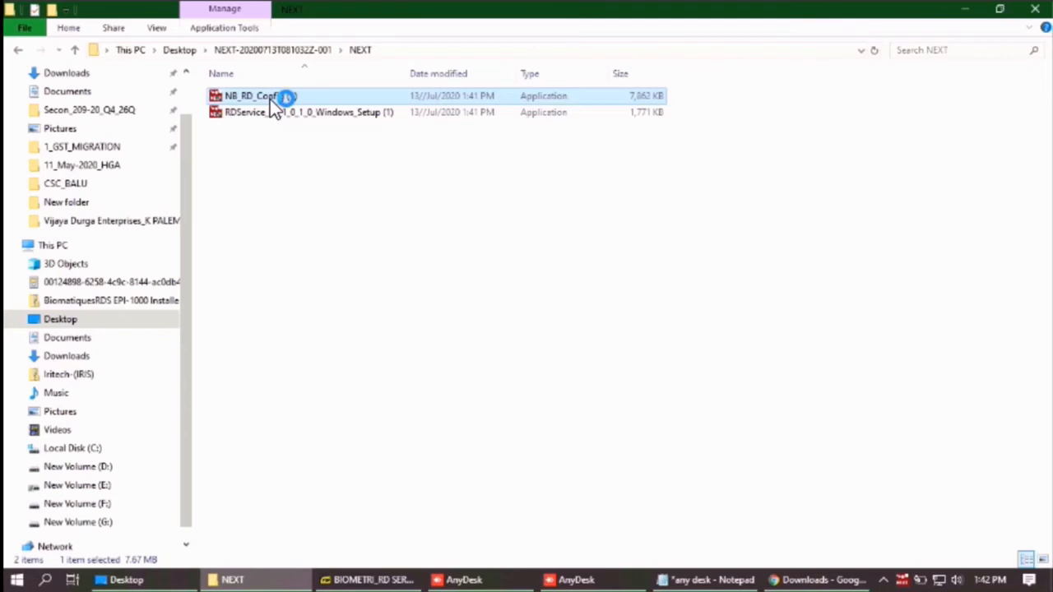
double_click(250, 95)
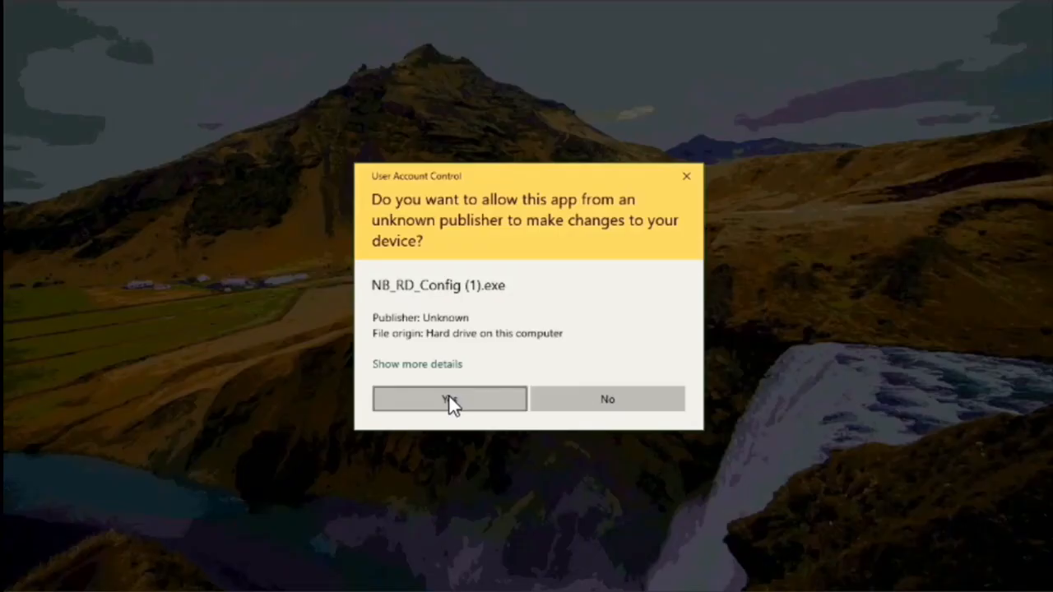
click(449, 399)
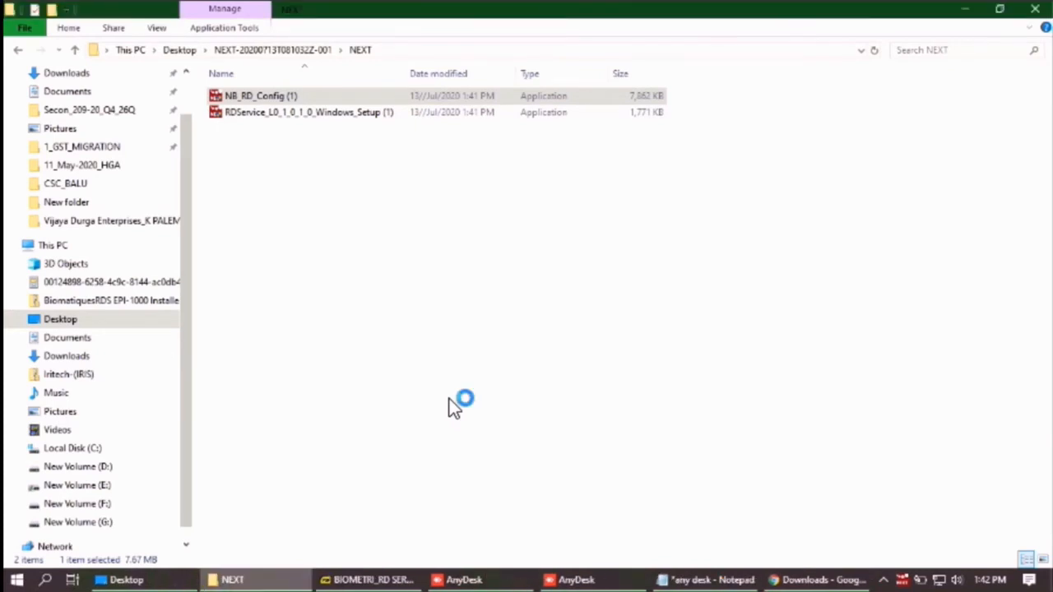
double_click(261, 96)
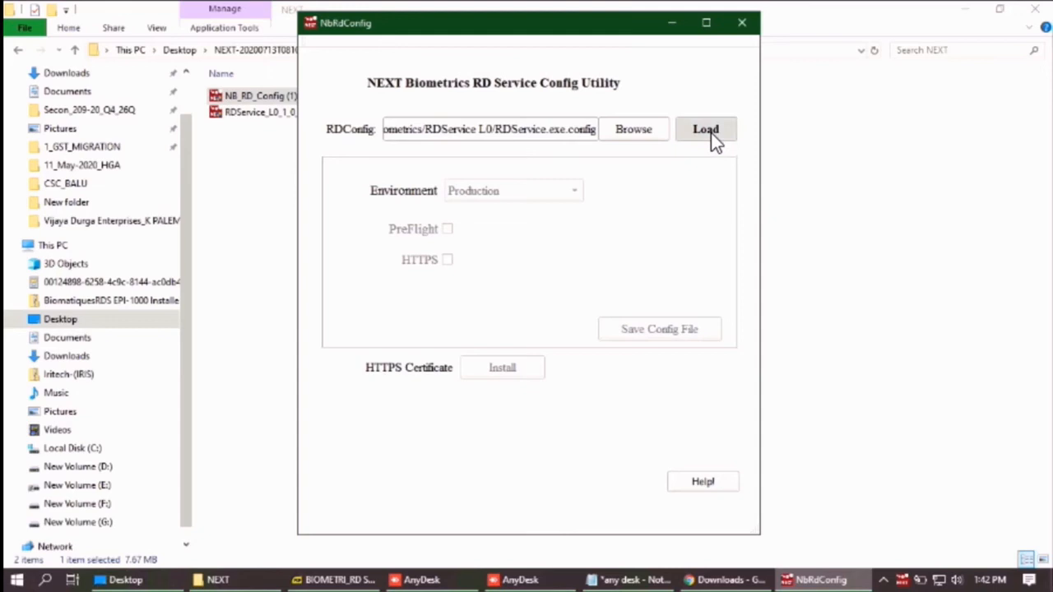
Load the RD Service config and save it with Production environment, restarting RD Service
click(705, 129)
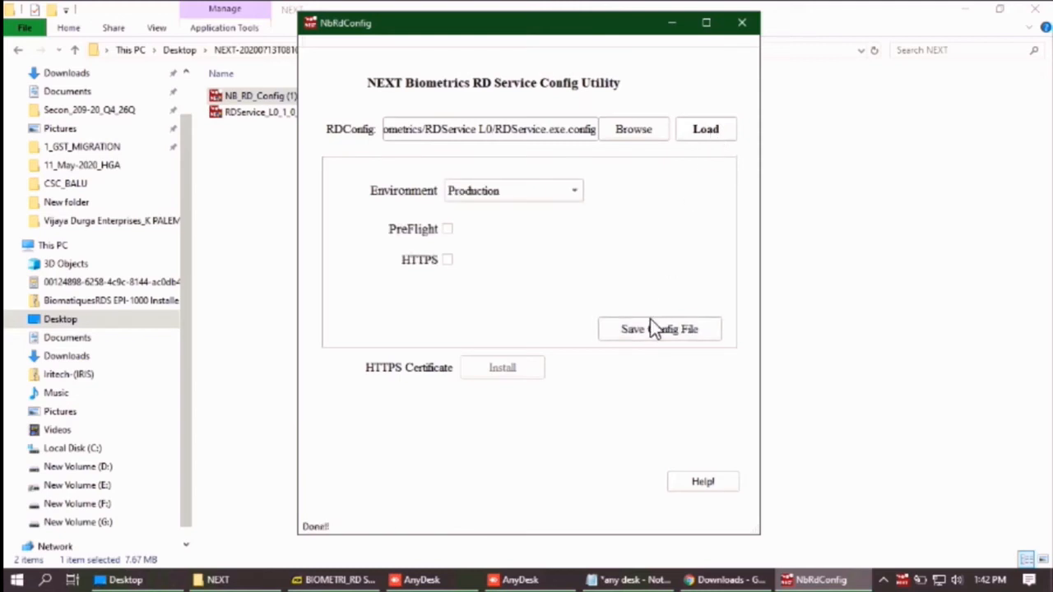
click(659, 329)
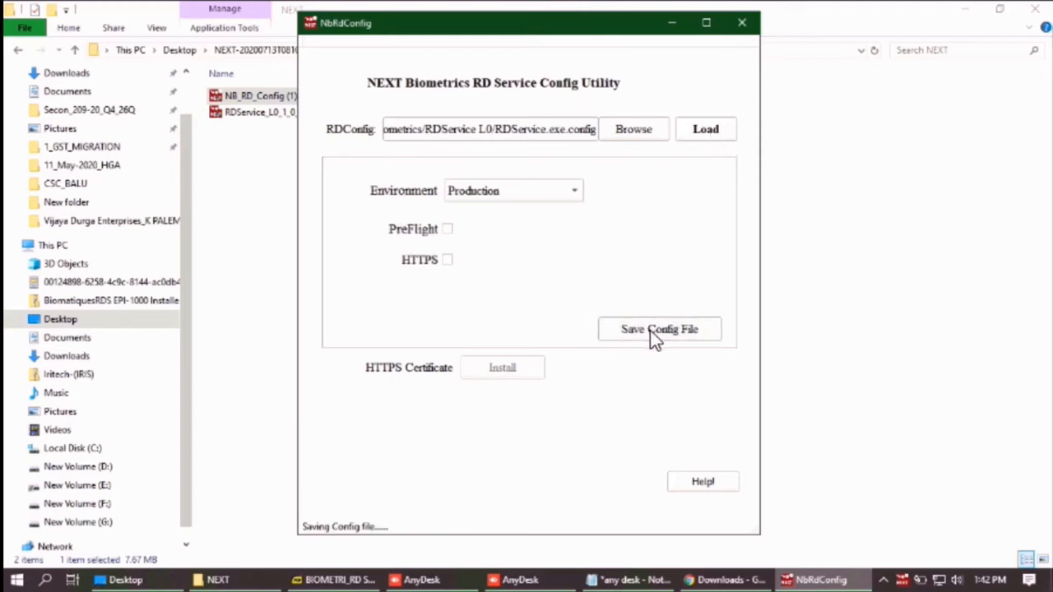
click(660, 329)
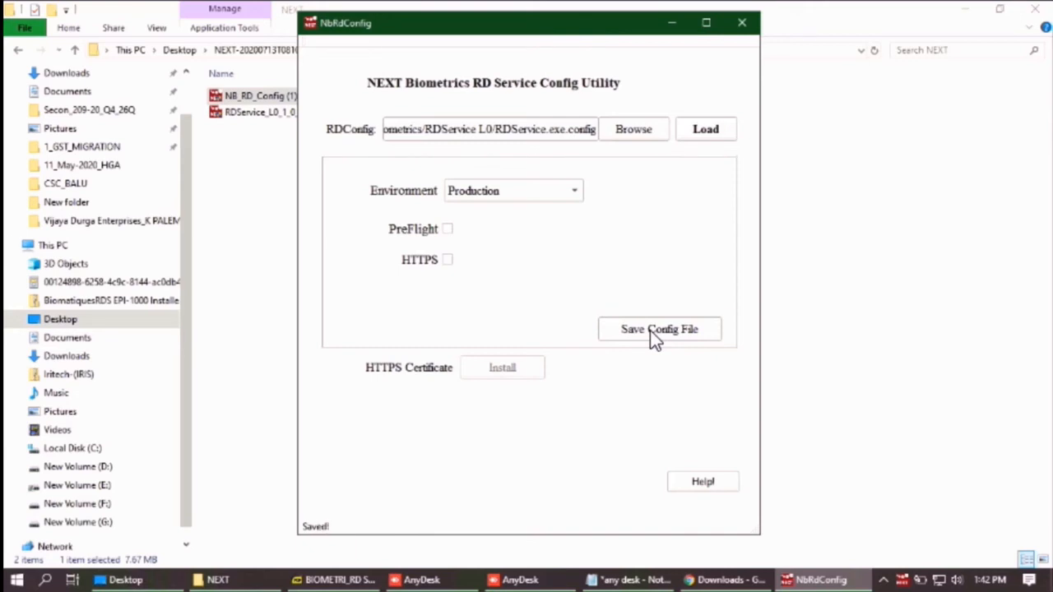
click(659, 329)
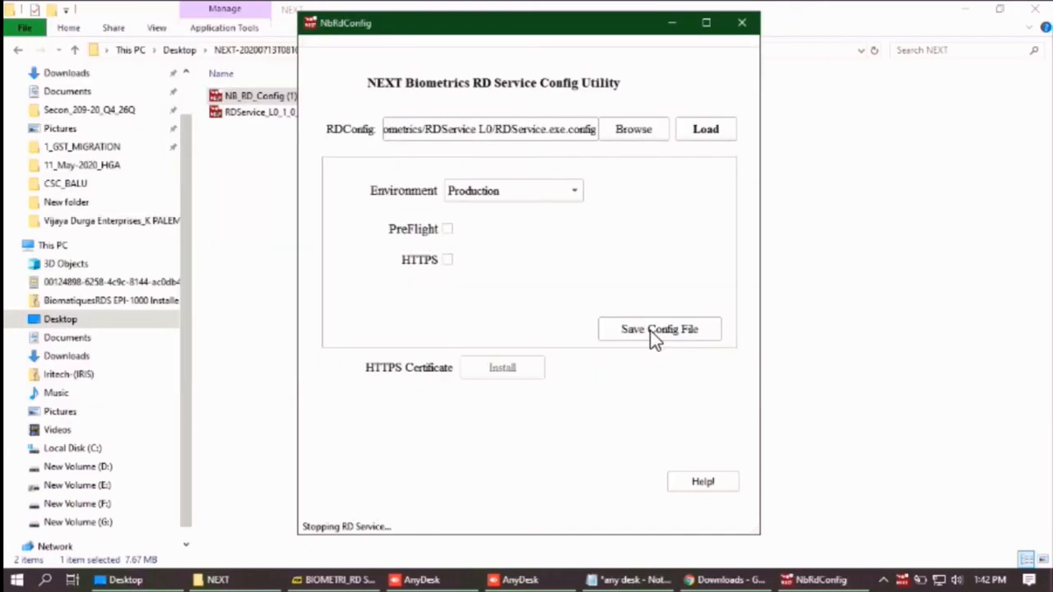
click(659, 329)
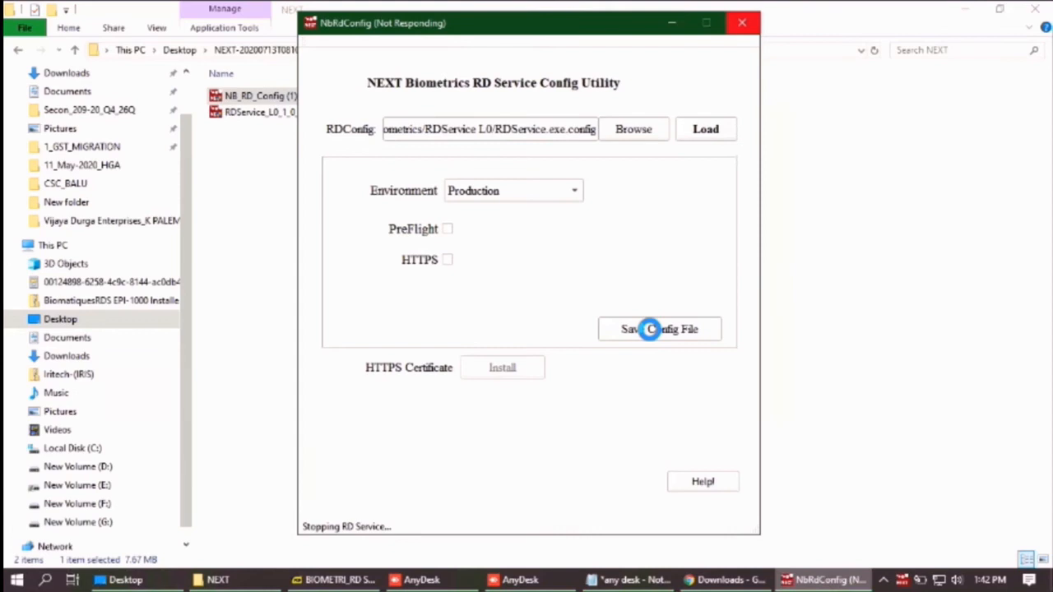
click(659, 329)
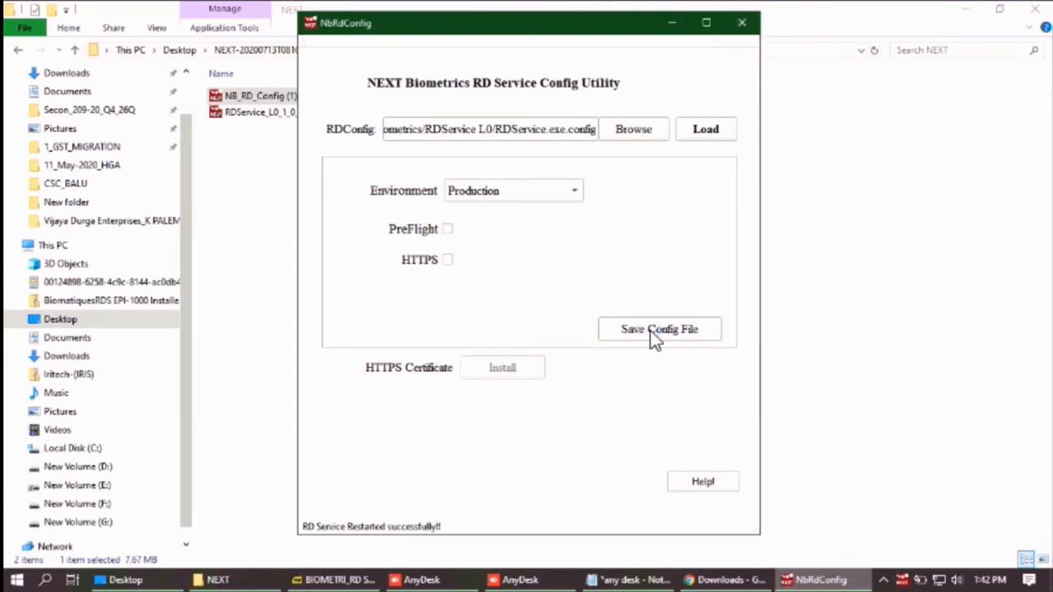
mouse_move(494, 494)
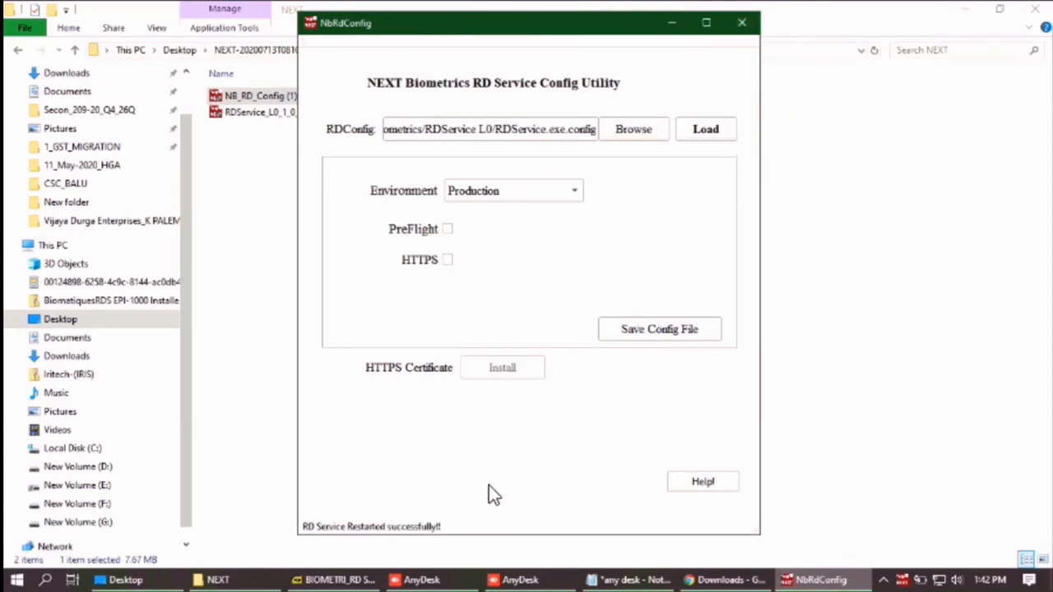